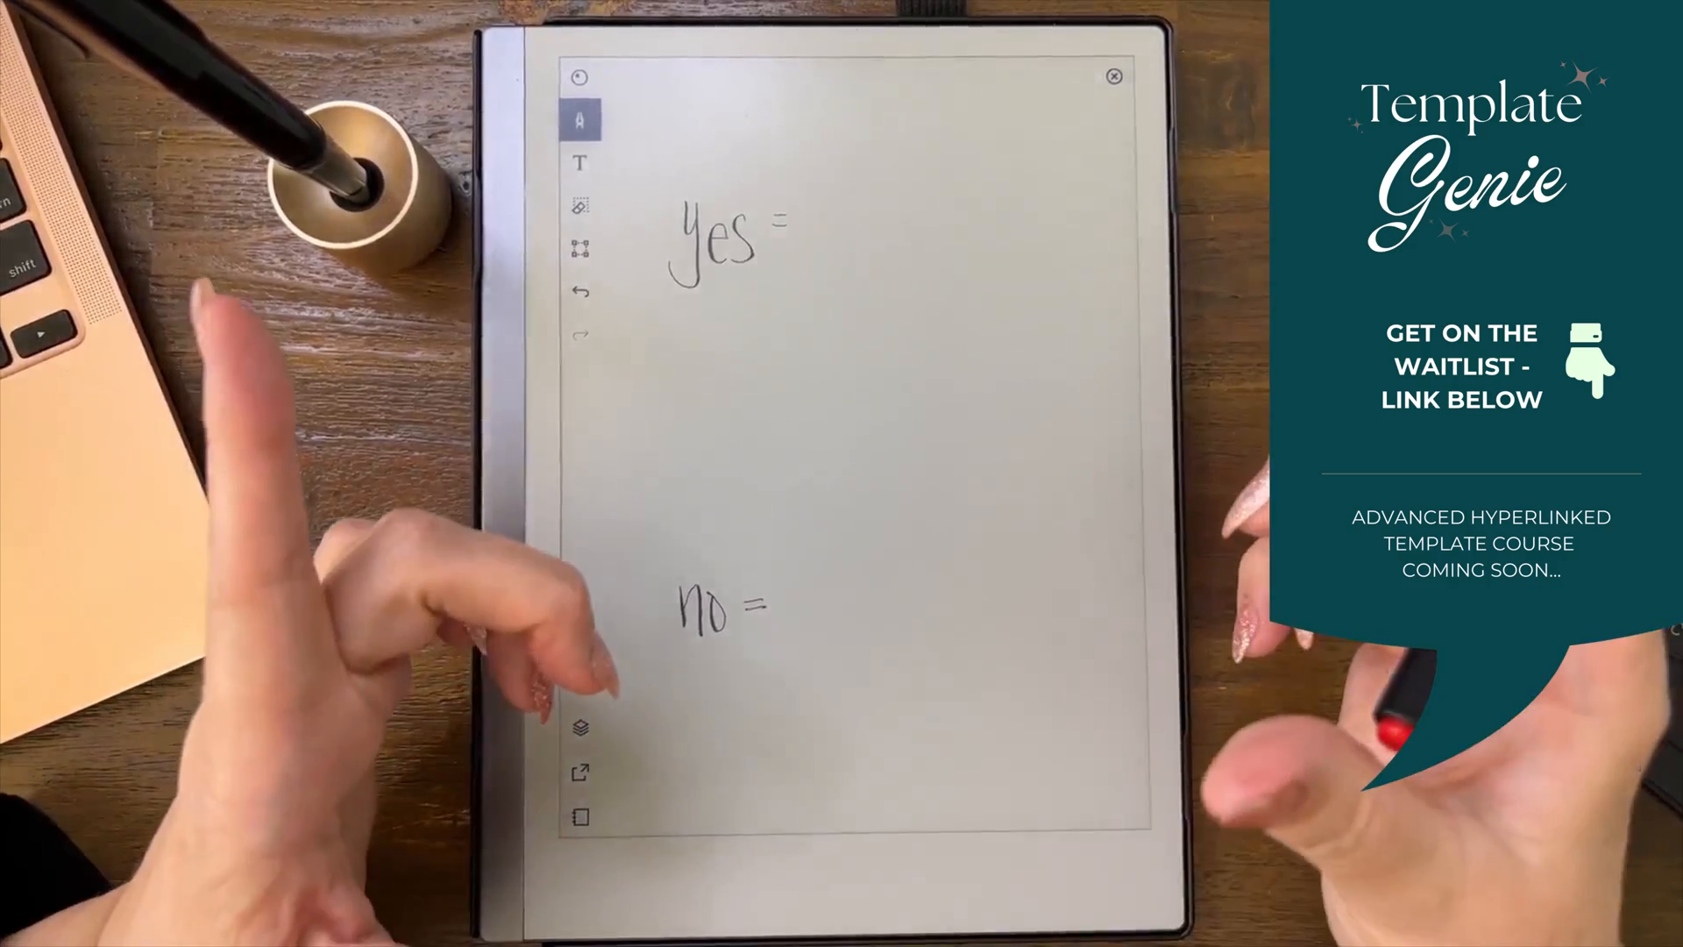
Step: Handwrite the Yes and No cover explanations with the Fineliner
left_click(578, 726)
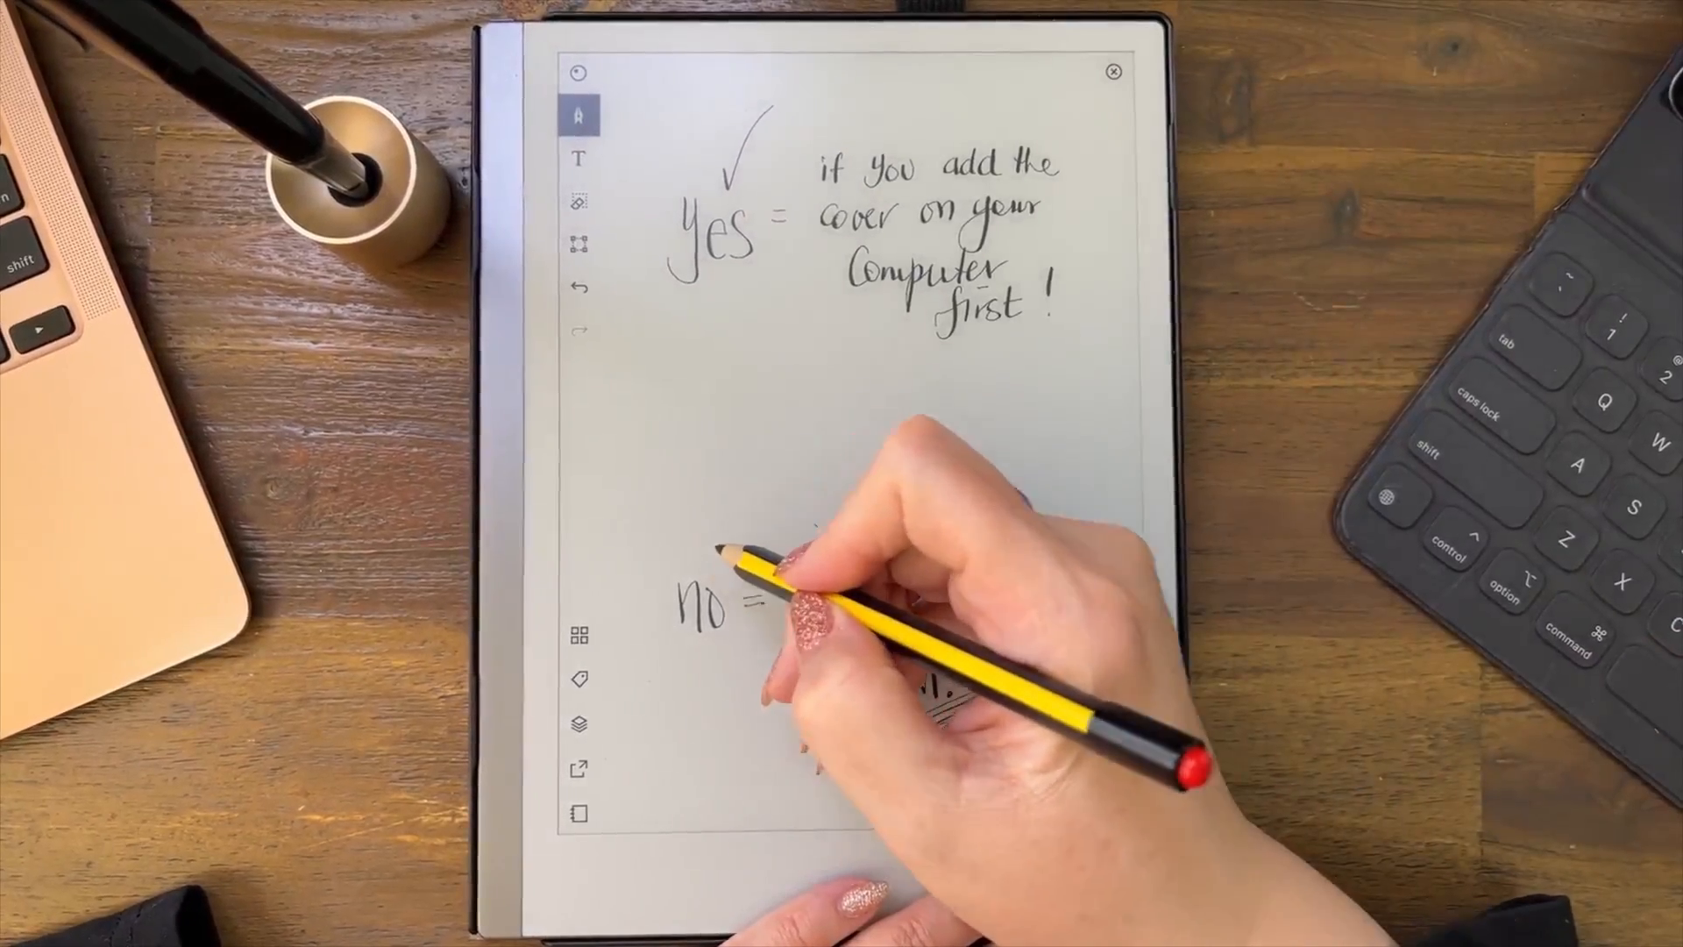
left_click(579, 727)
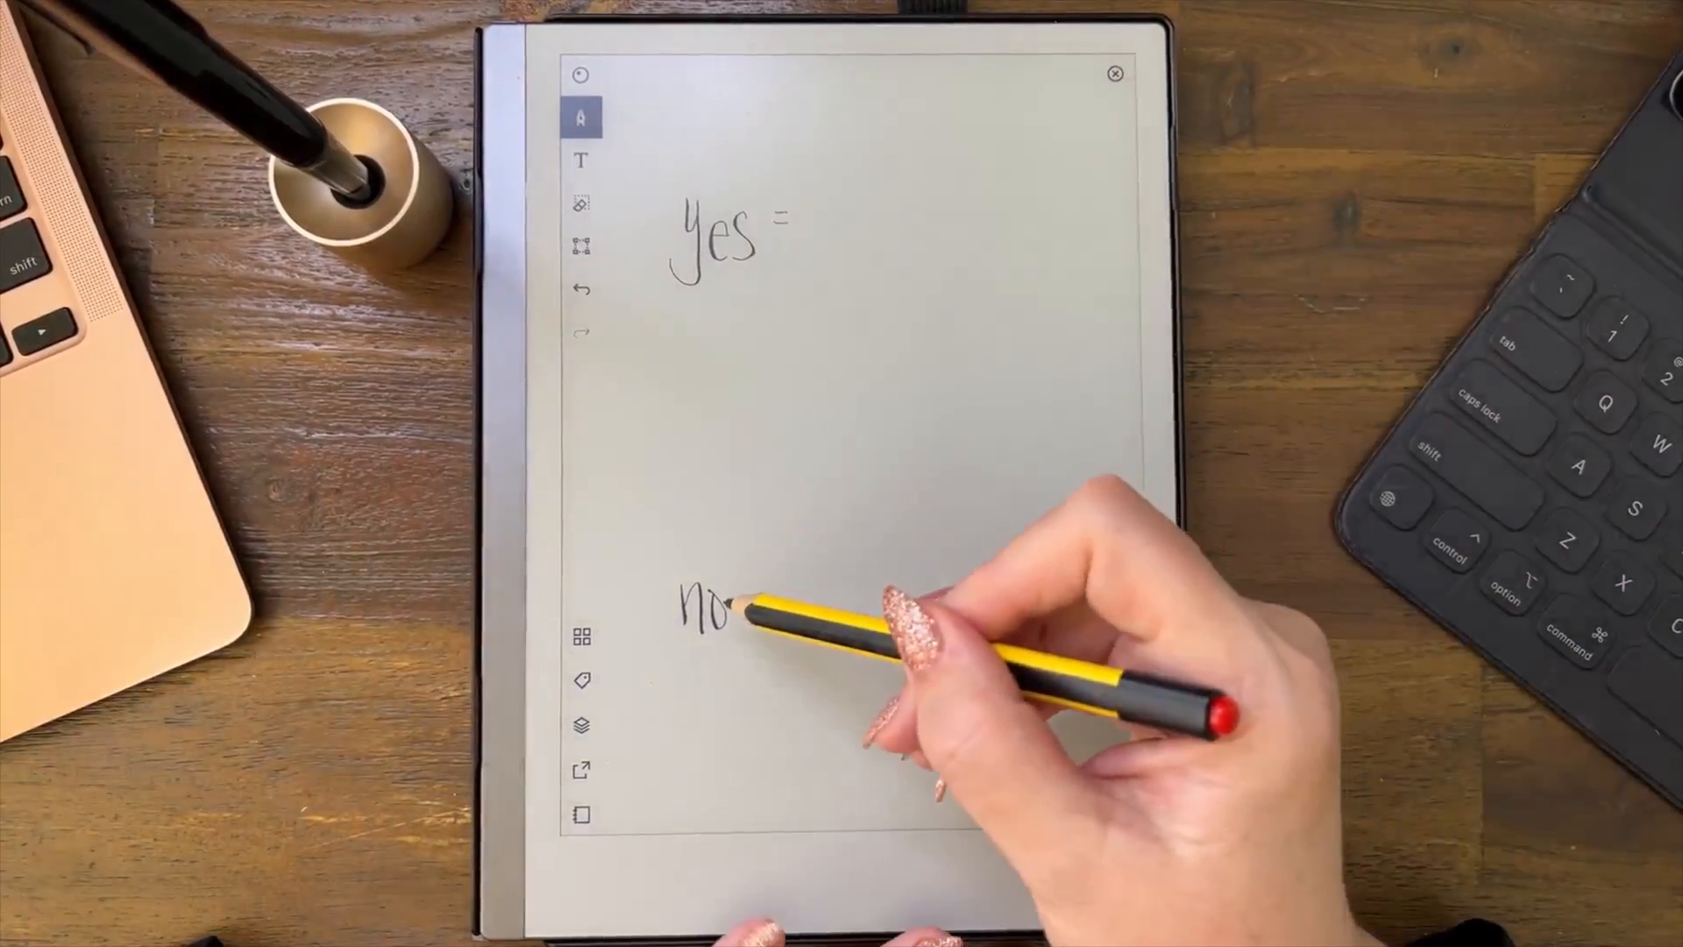
left_click_drag(741, 601, 761, 601)
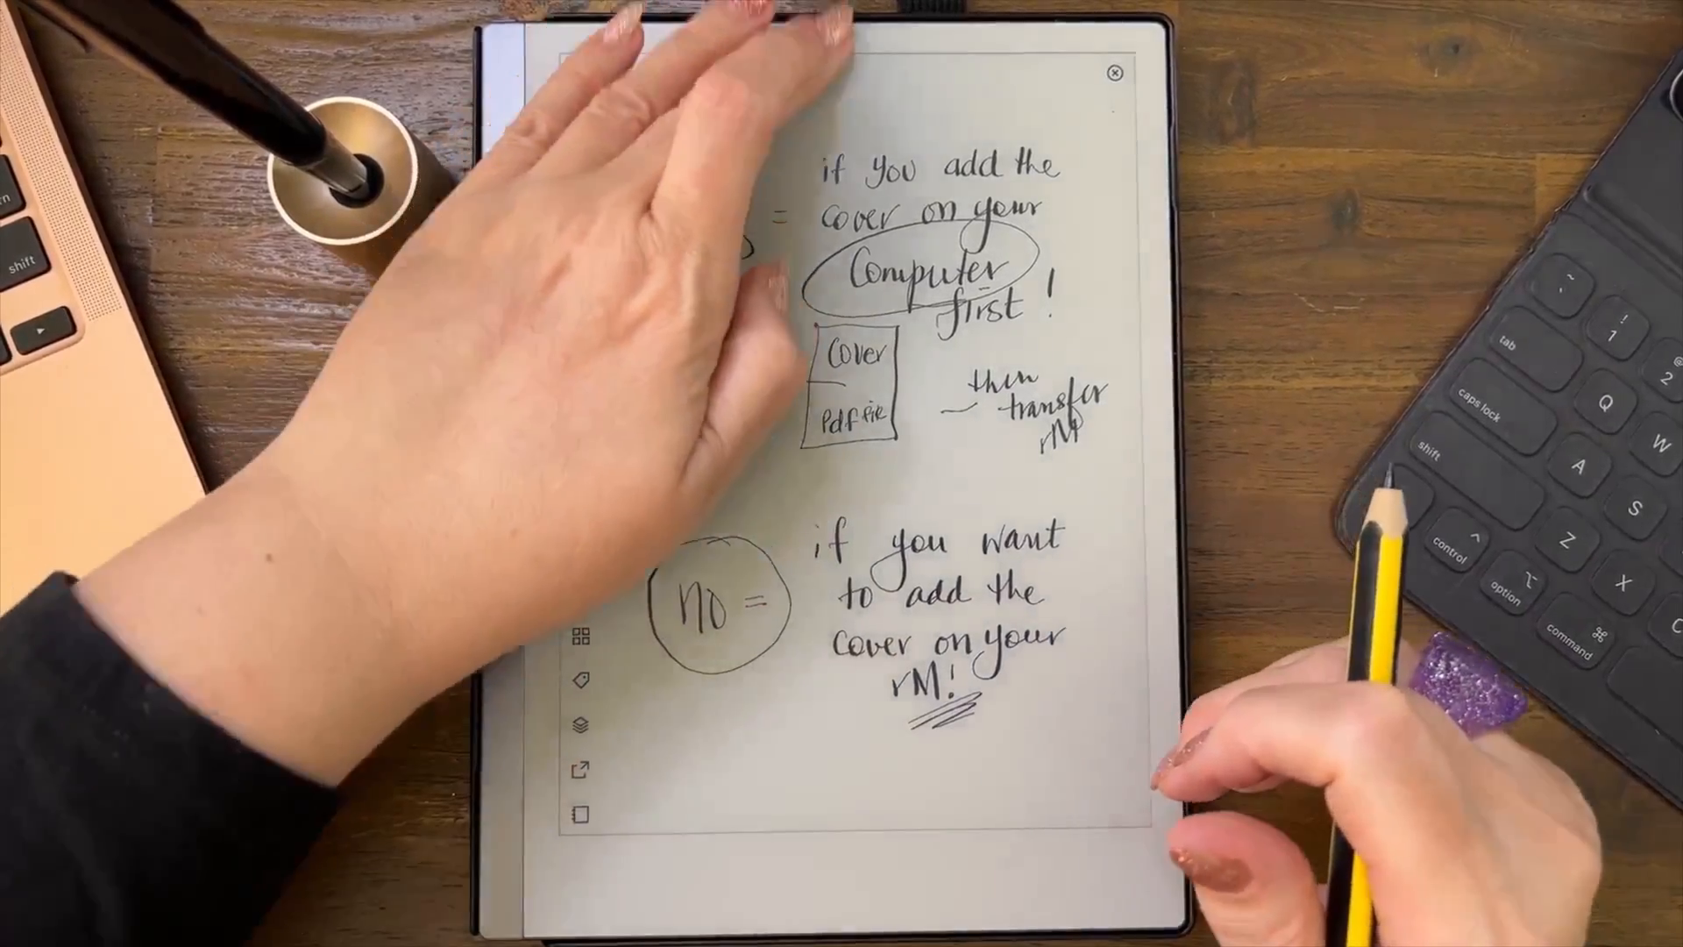
Step: Close Notebook 12 and open the 02 ETSY folder in My files
left_click(1114, 74)
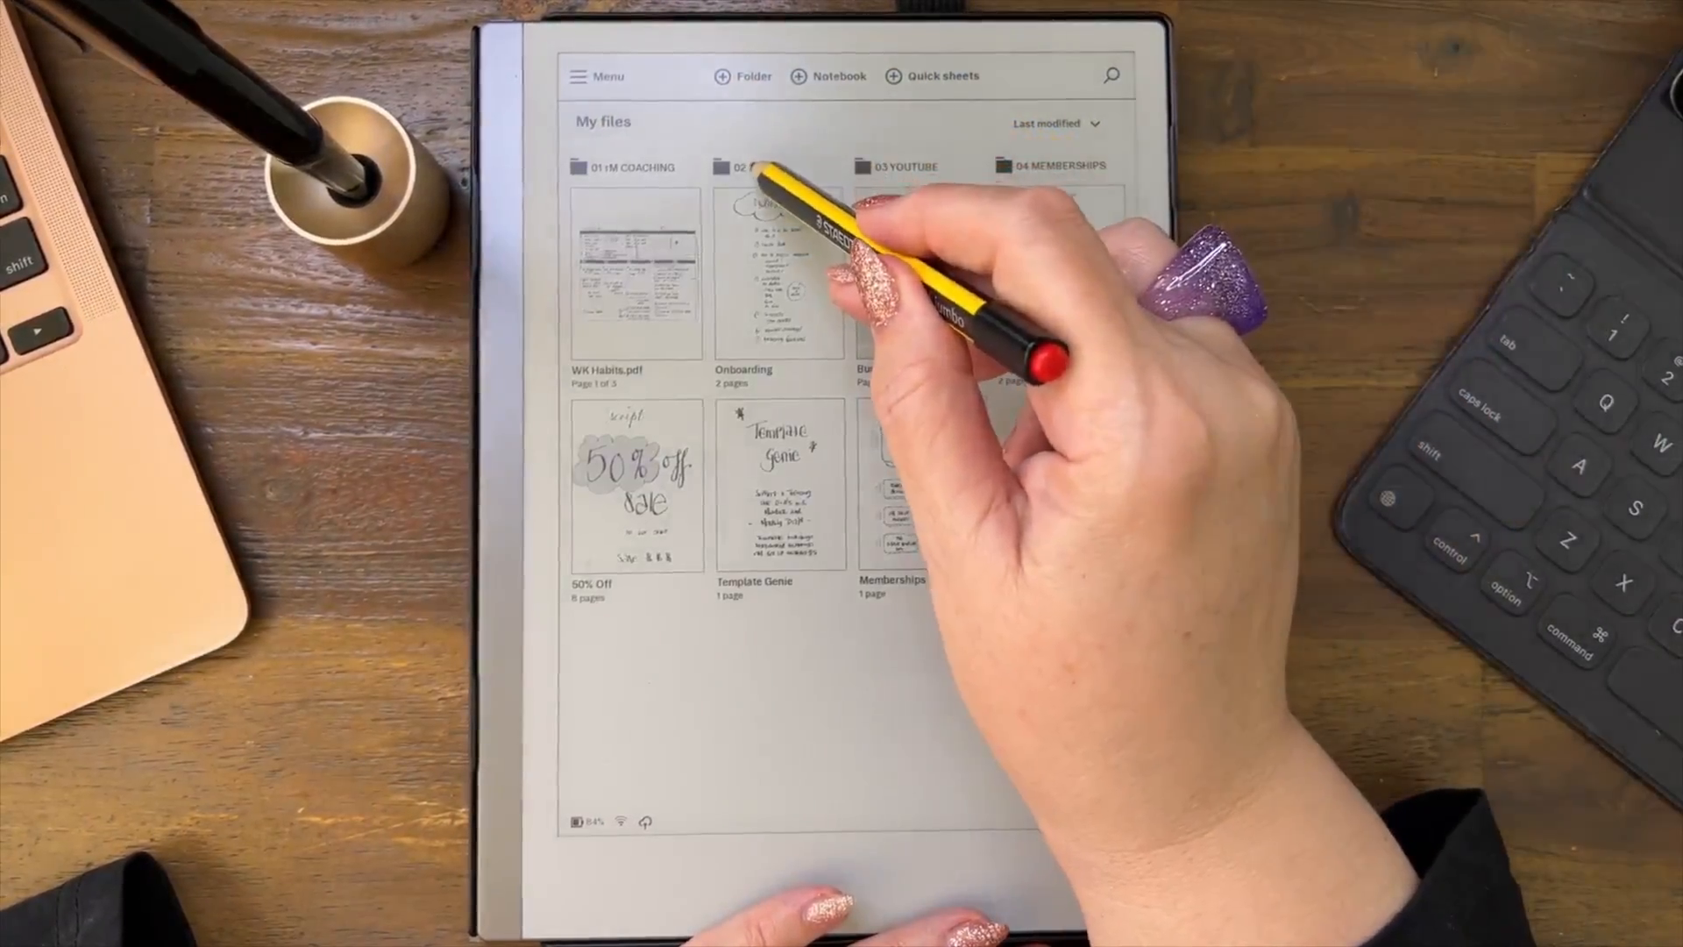
left_click(780, 273)
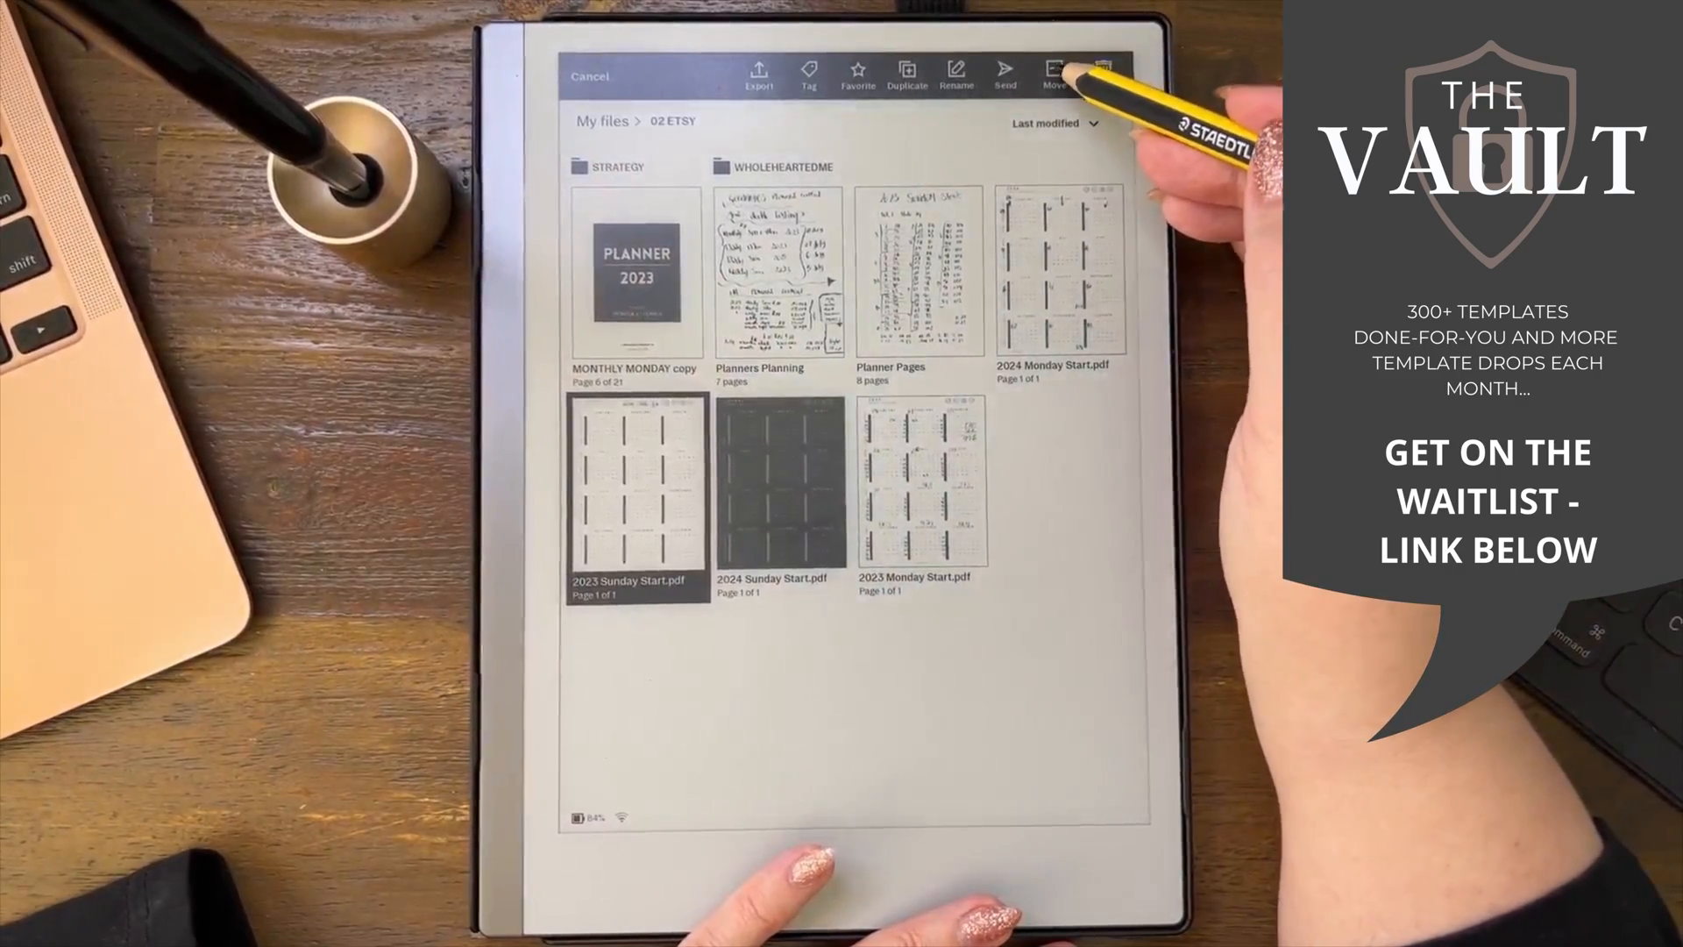
Step: Reopen Notebook 12 from the Recent documents list
left_click(1055, 77)
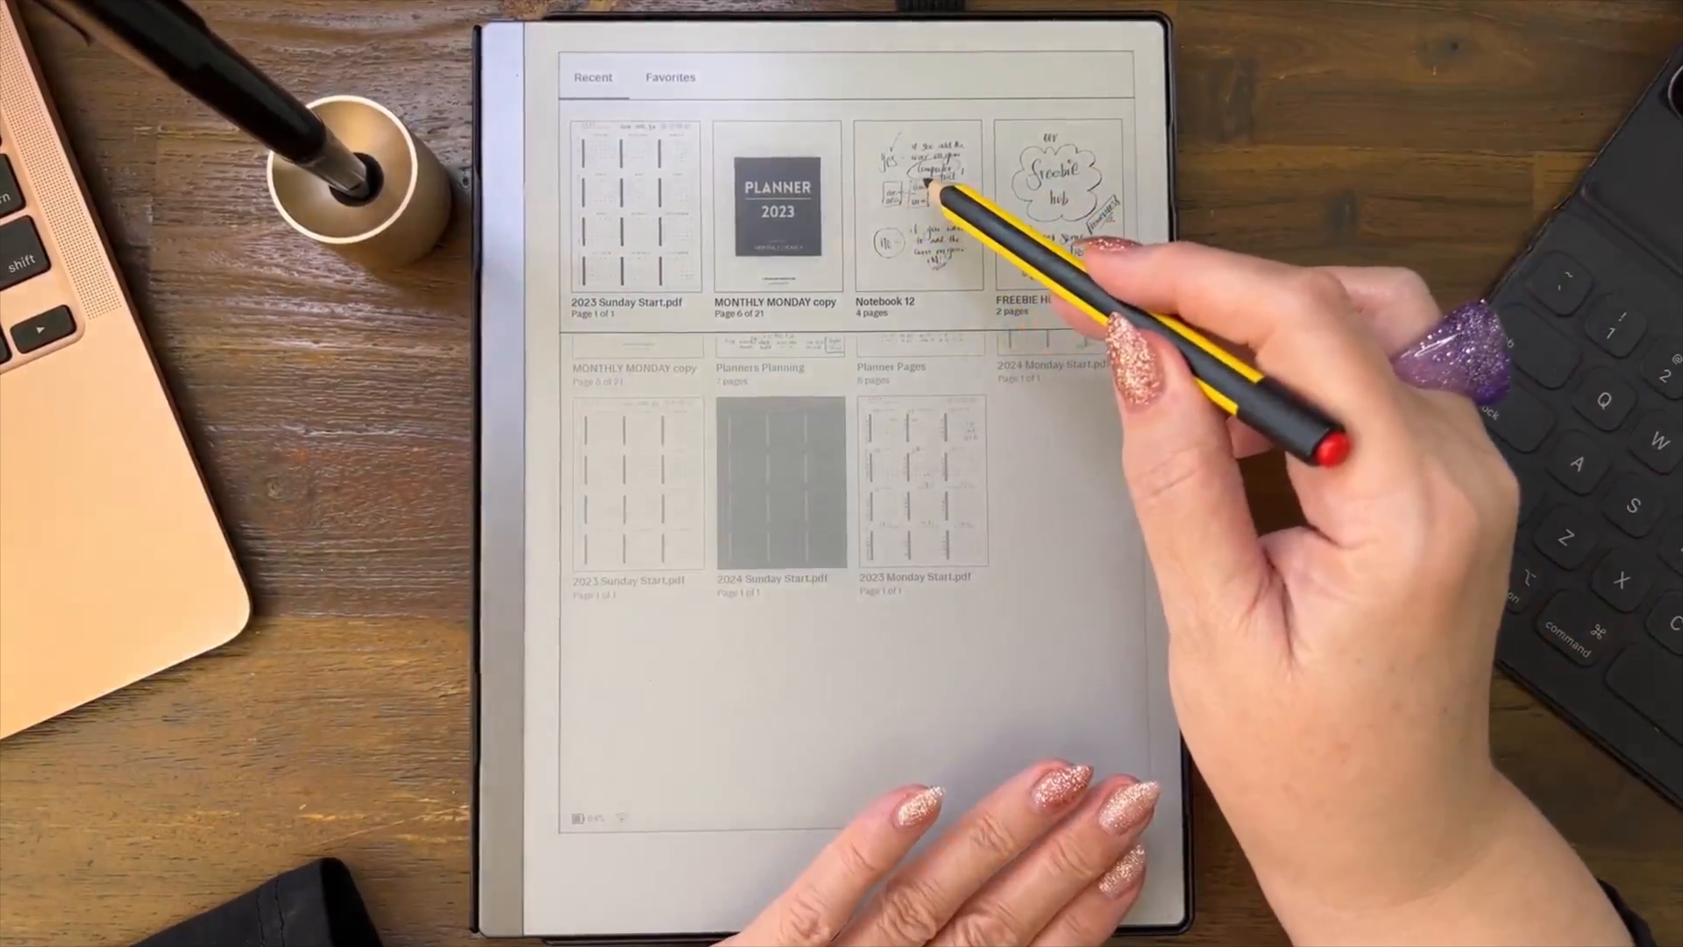
left_click(919, 210)
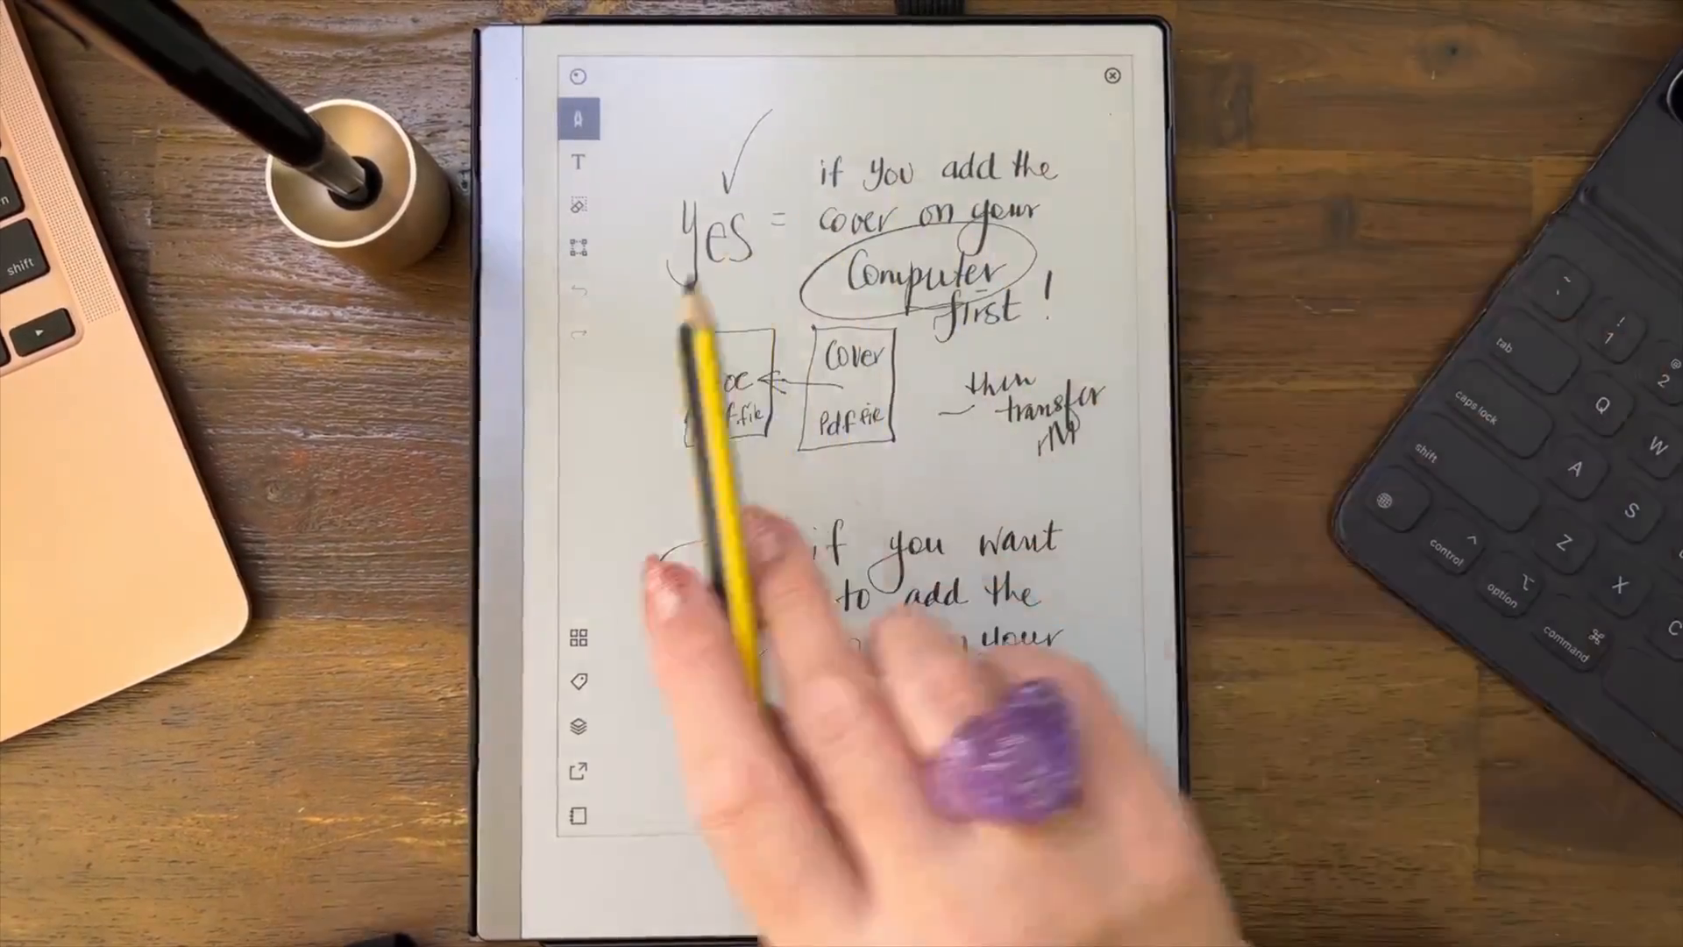